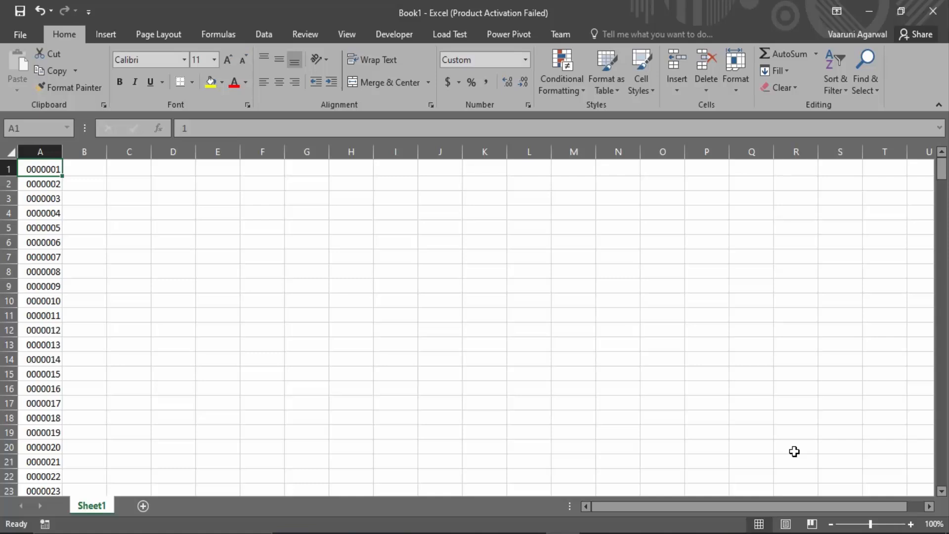
mouse_move(142, 336)
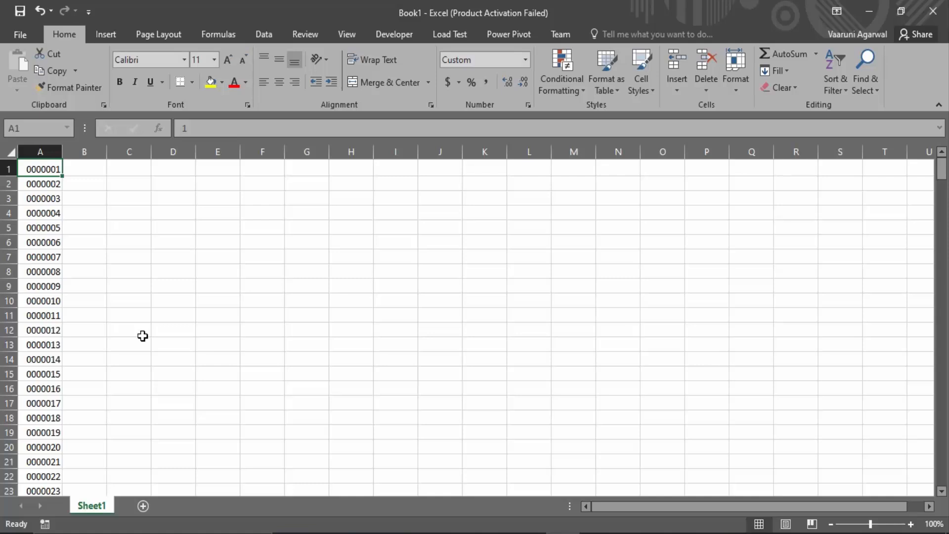
- Select column A and center its zero-padded numbers horizontally
left_click(40, 155)
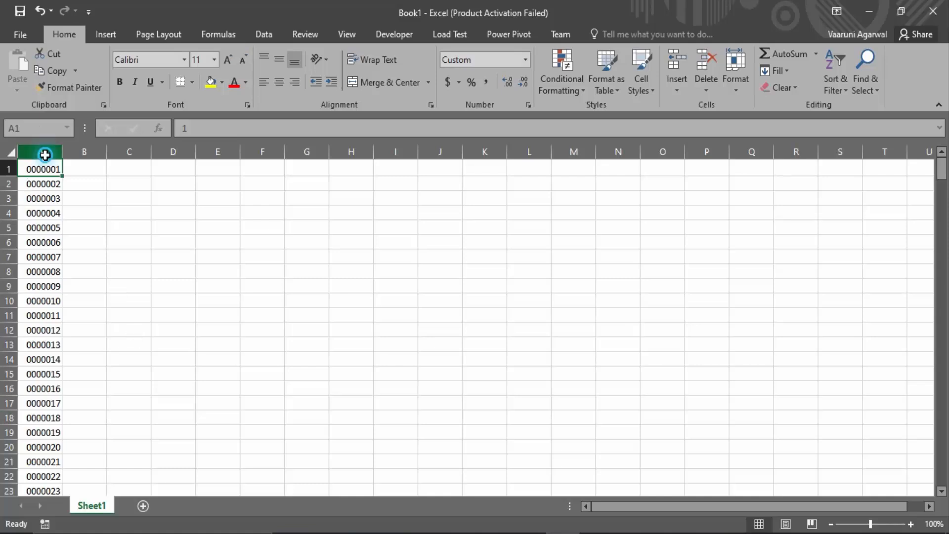
left_click(40, 151)
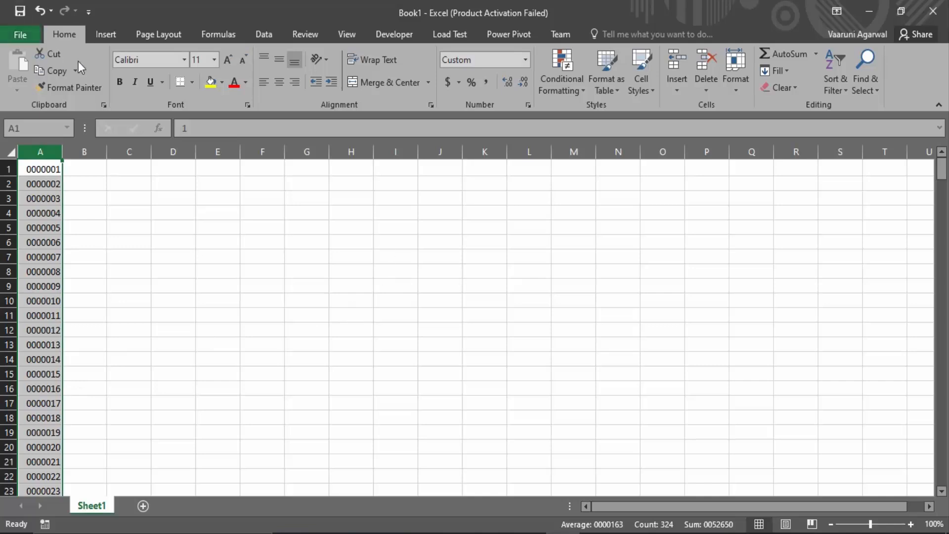
mouse_move(374, 113)
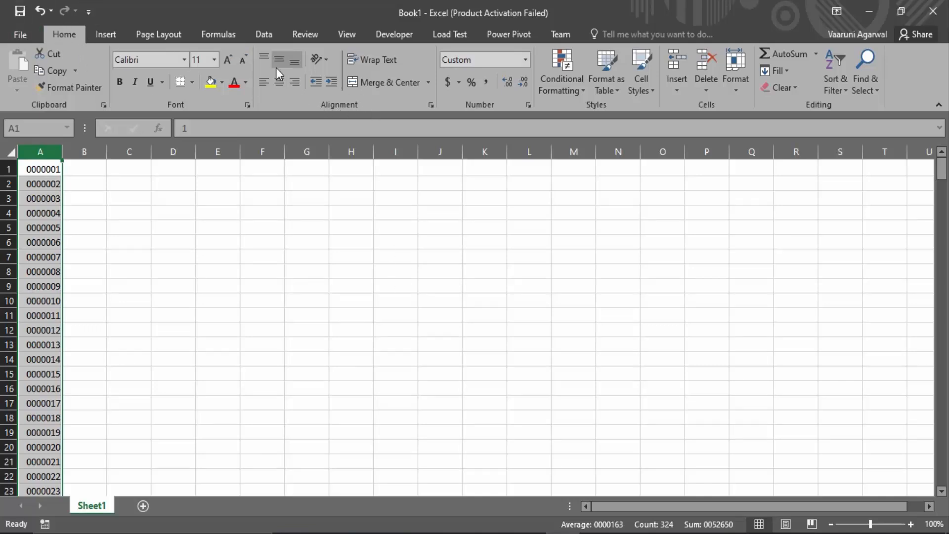
left_click(279, 82)
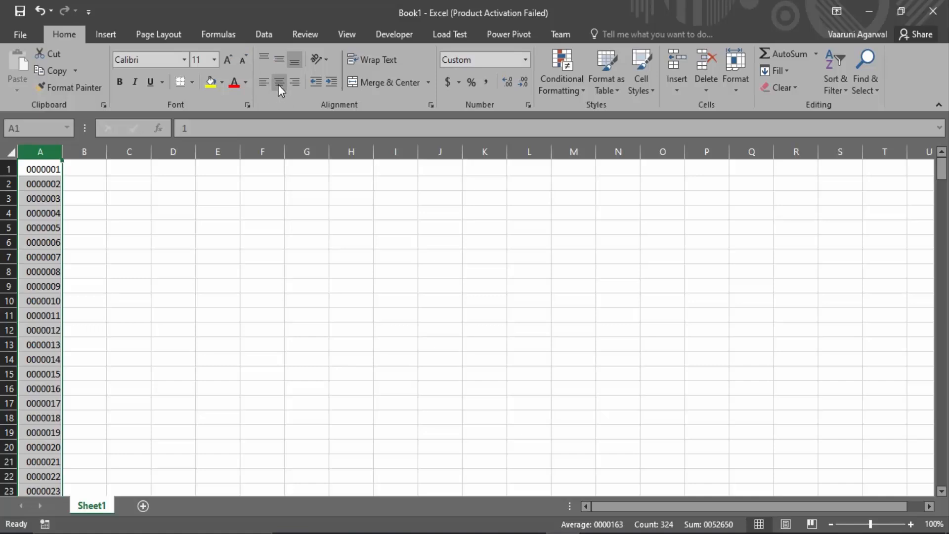
mouse_move(278, 82)
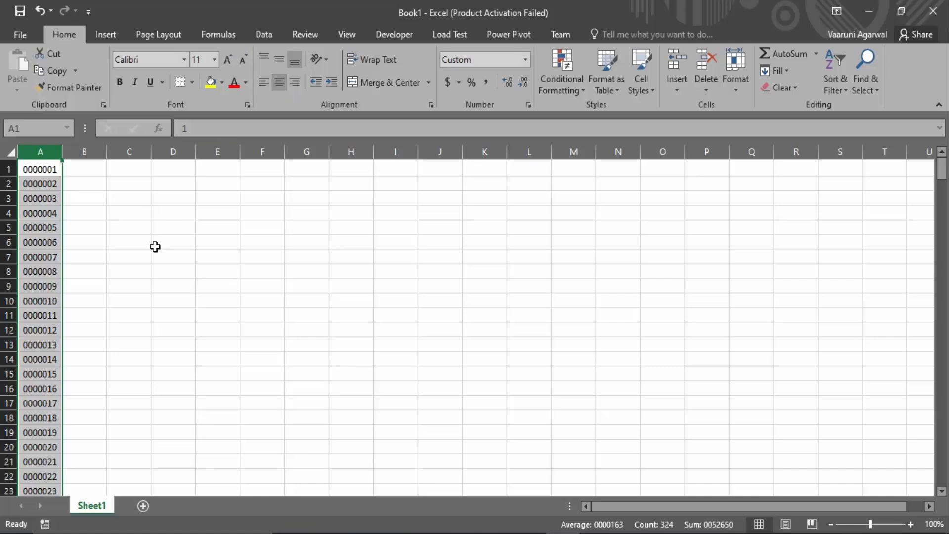
- Select cell A1 and middle-align 0000001 vertically within the taller row 1
left_click(129, 212)
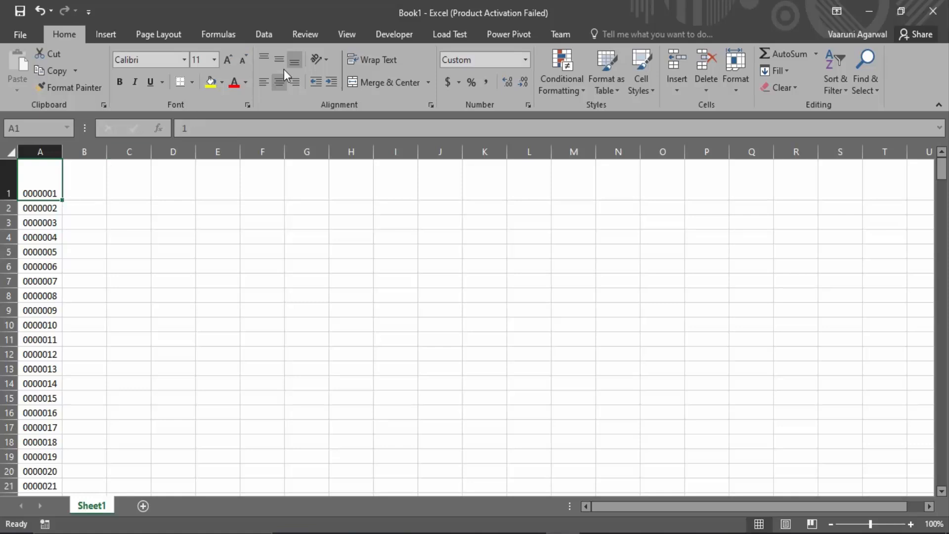
left_click(279, 59)
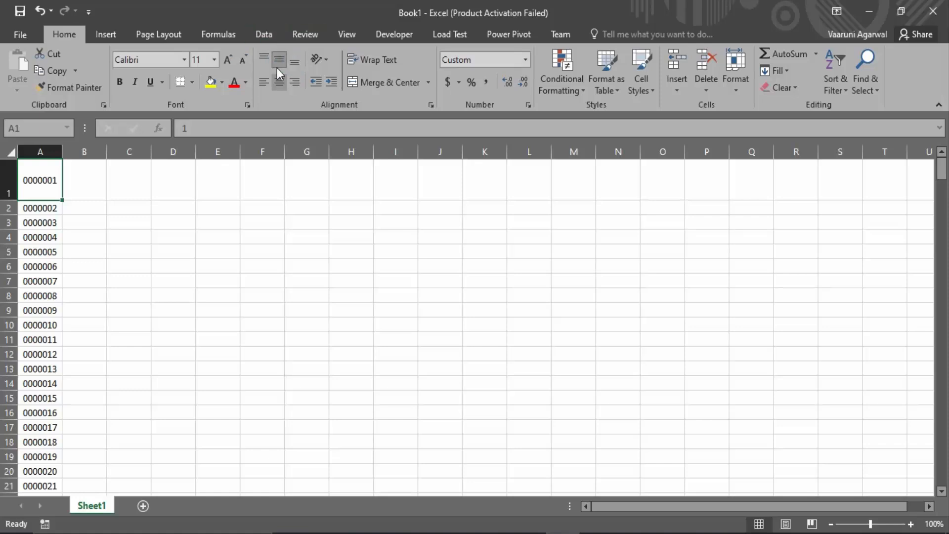
mouse_move(295, 60)
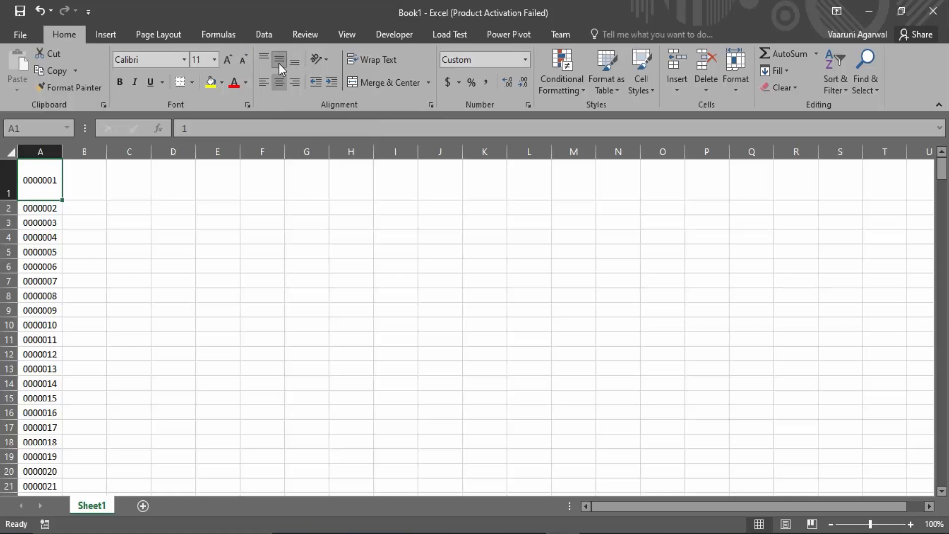
mouse_move(279, 59)
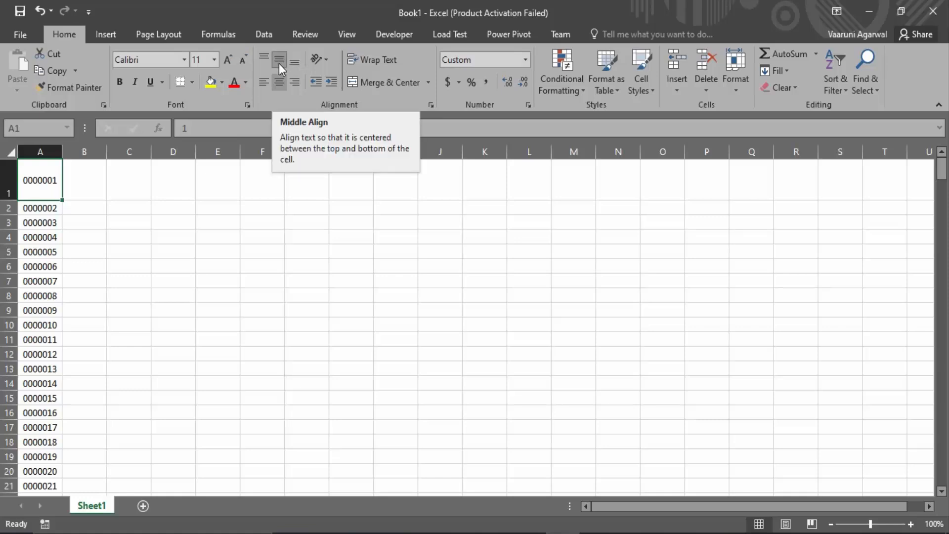